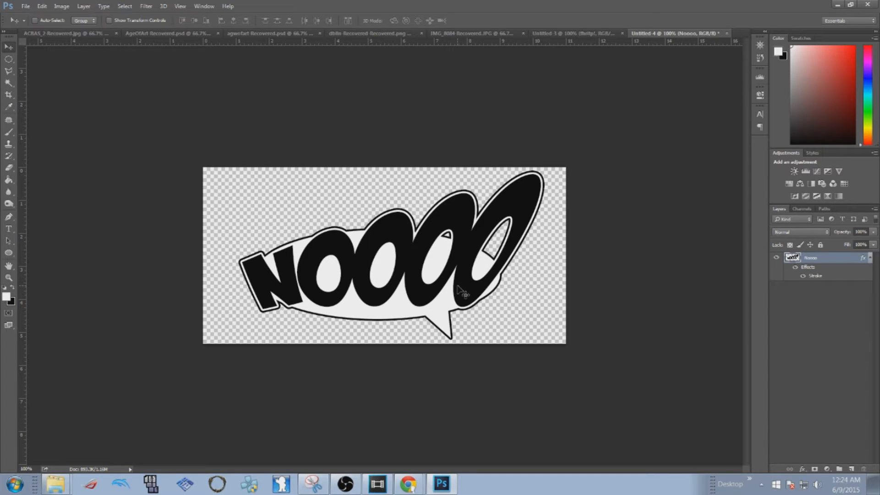
mouse_move(461, 295)
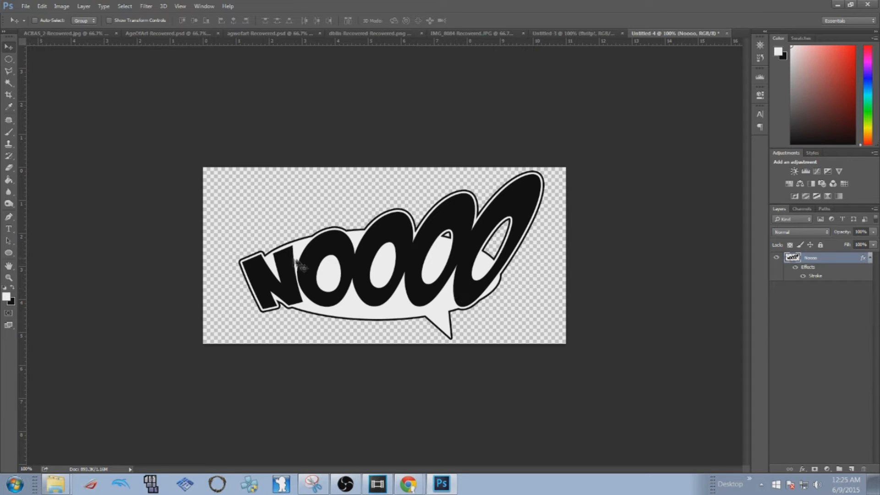
mouse_move(266, 262)
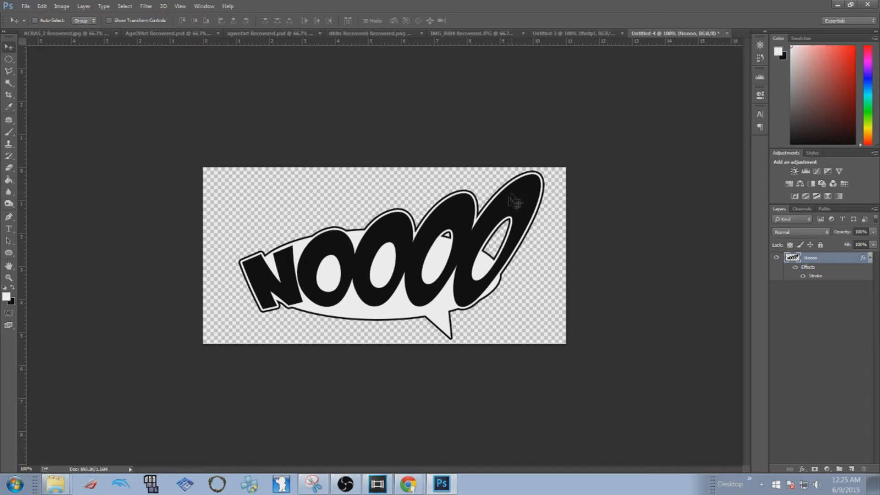
mouse_move(429, 288)
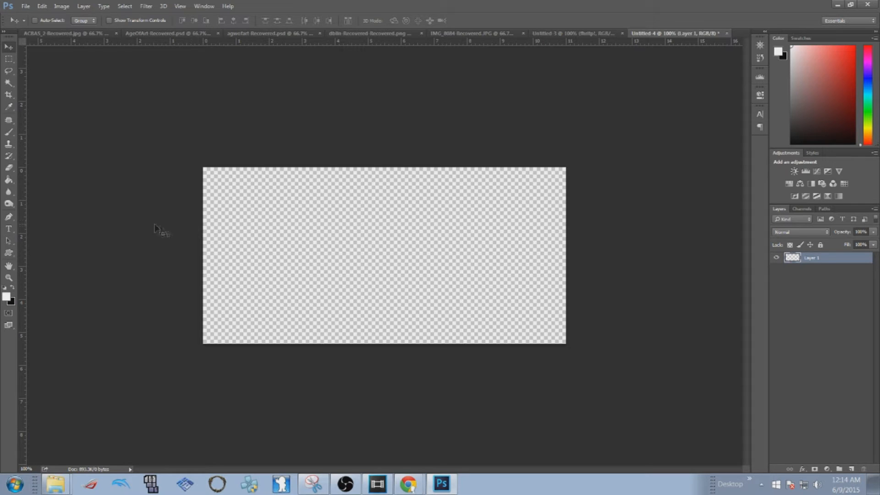
Type NOOOO in large black BadaBoom comic lettering starting at the left of the canvas.
click(9, 230)
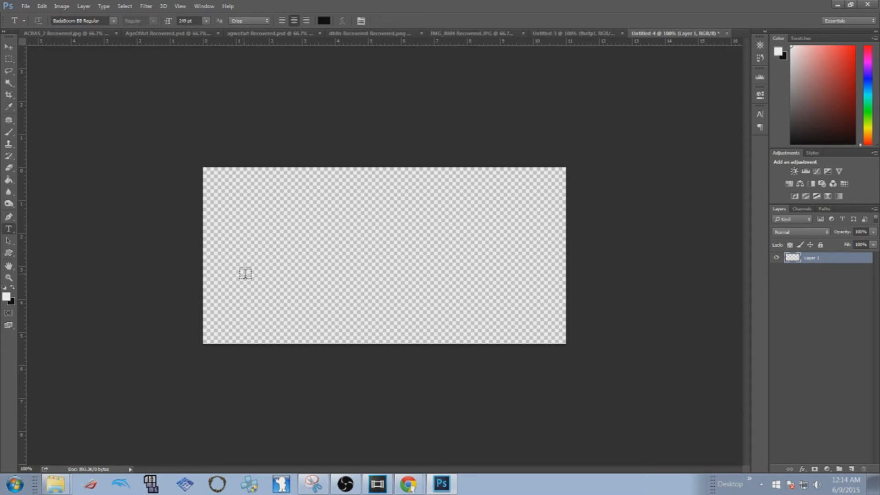
click(245, 273)
text(NOOOO)
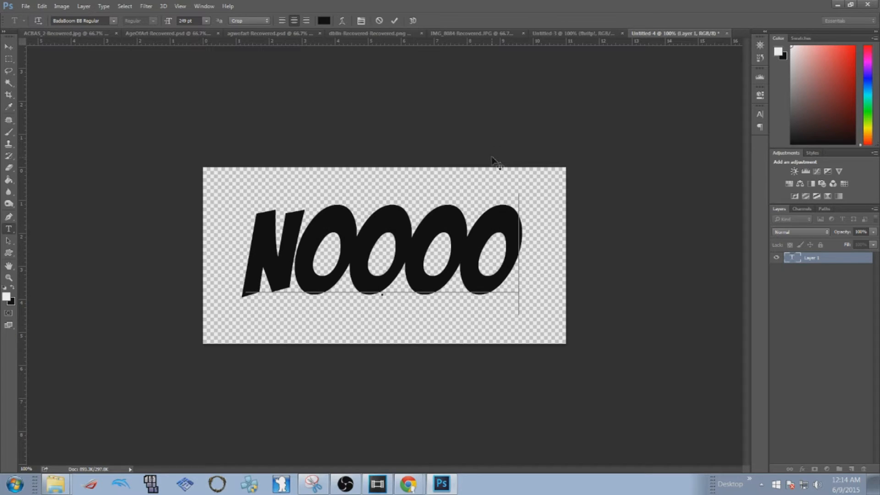
mouse_move(514, 152)
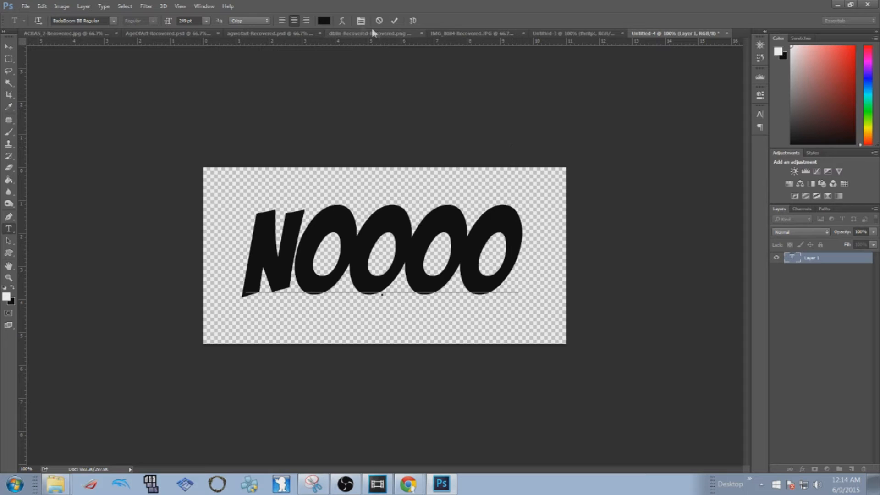
Choose the Shell Upper warp style for the NOOOO text.
click(342, 21)
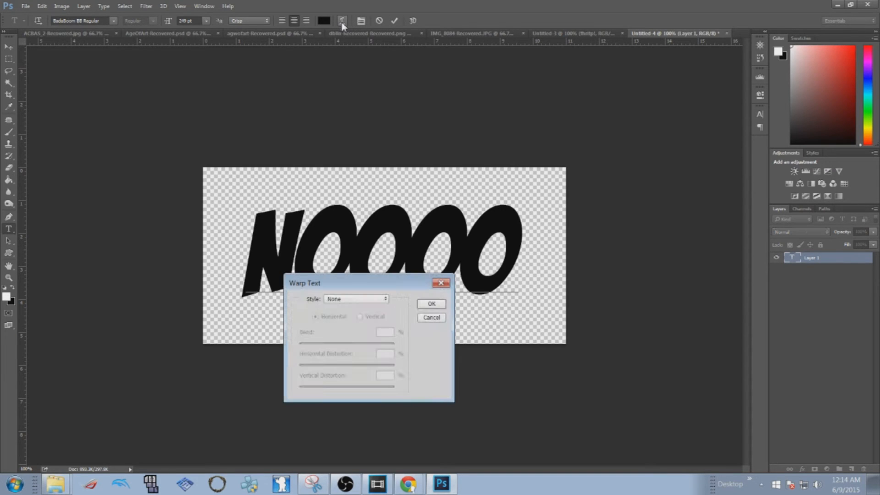
mouse_move(352, 316)
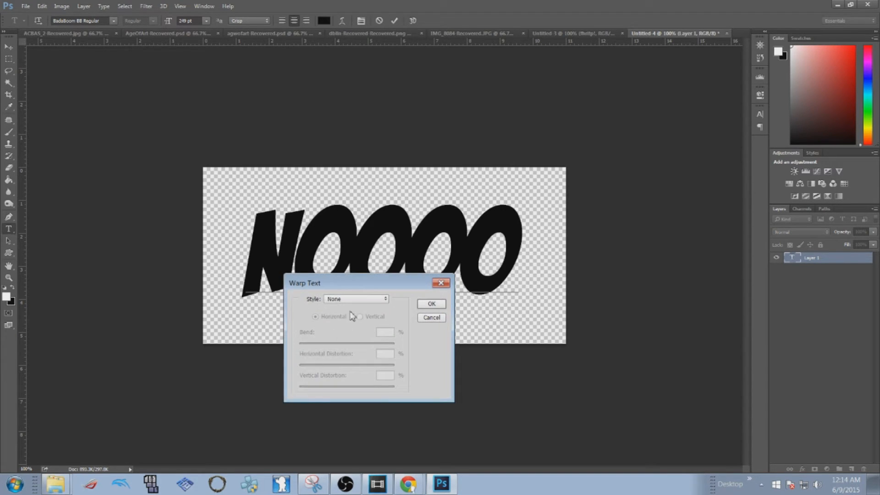
click(356, 299)
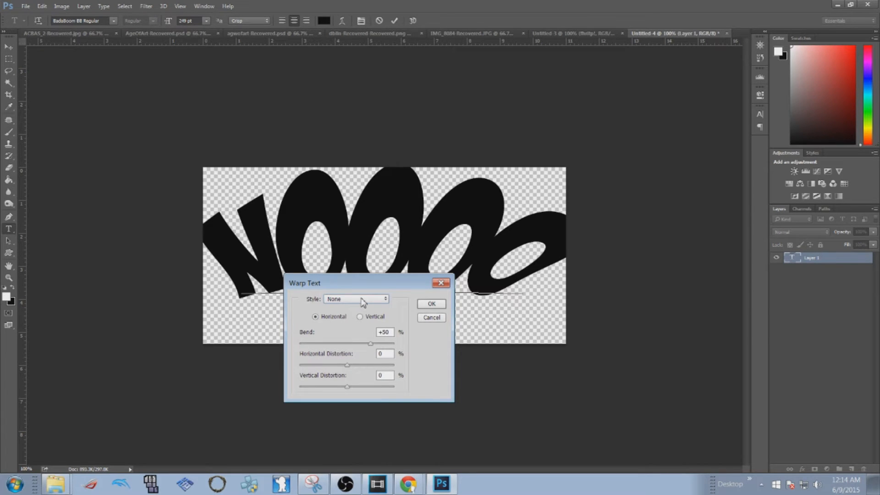
click(356, 299)
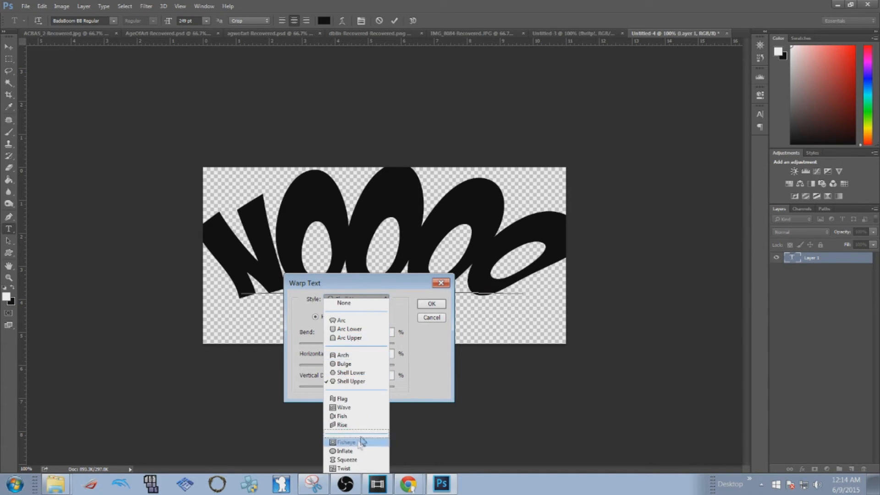
click(351, 382)
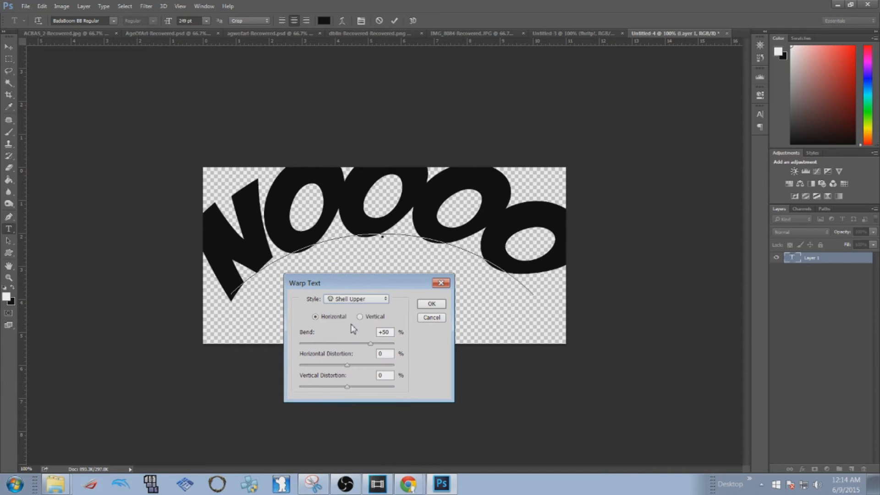
mouse_move(338, 360)
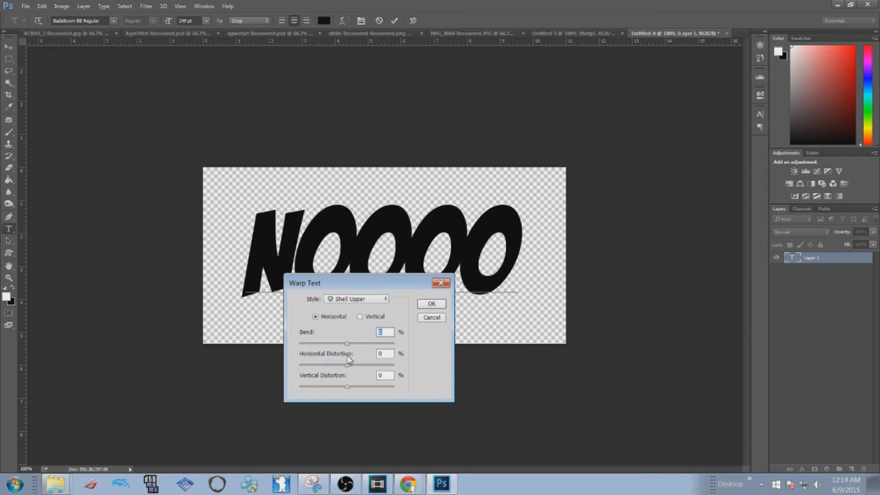
mouse_move(349, 376)
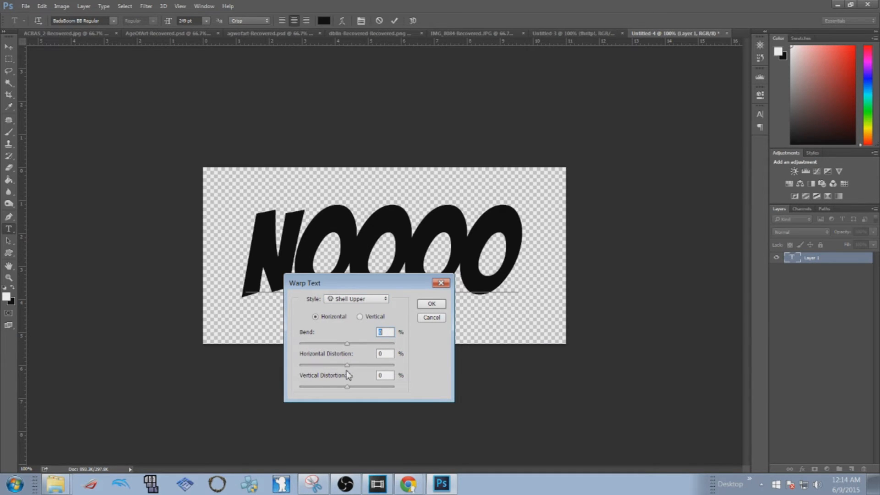
mouse_move(347, 370)
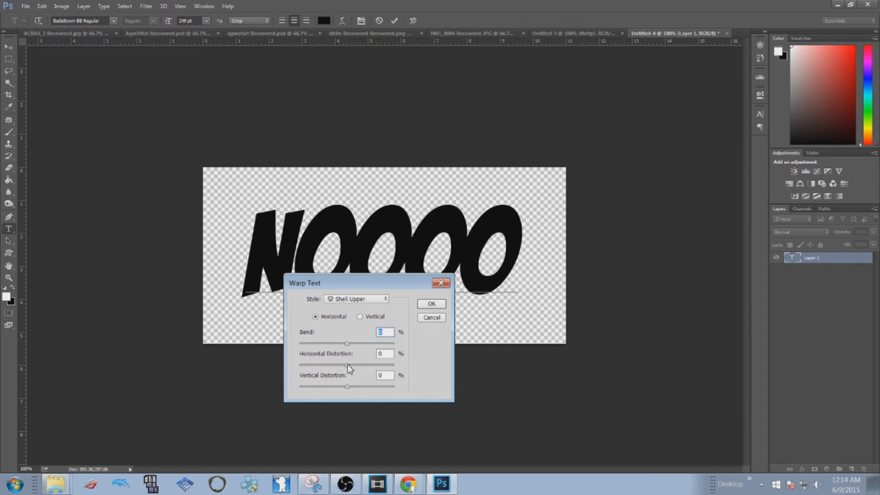
Set Bend 0, Horizontal Distortion +43 and a vertical tilt so the letters sweep up-right, and apply.
drag(346, 366, 370, 366)
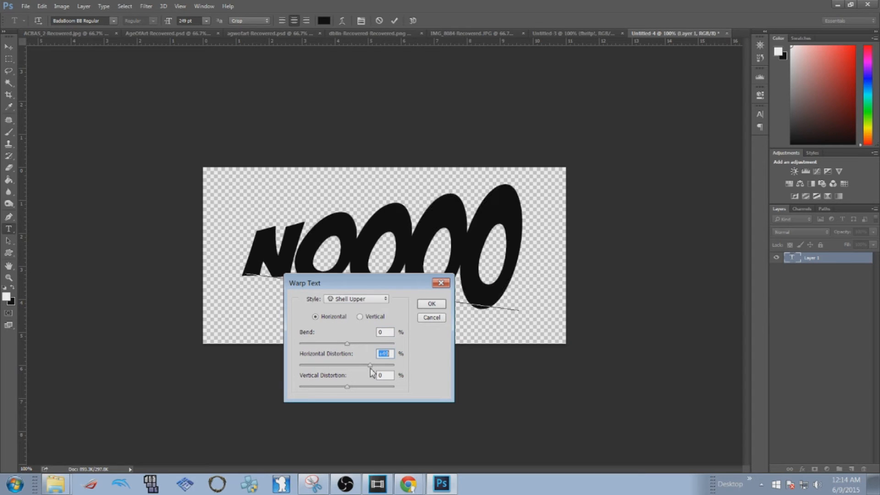
drag(370, 365, 366, 365)
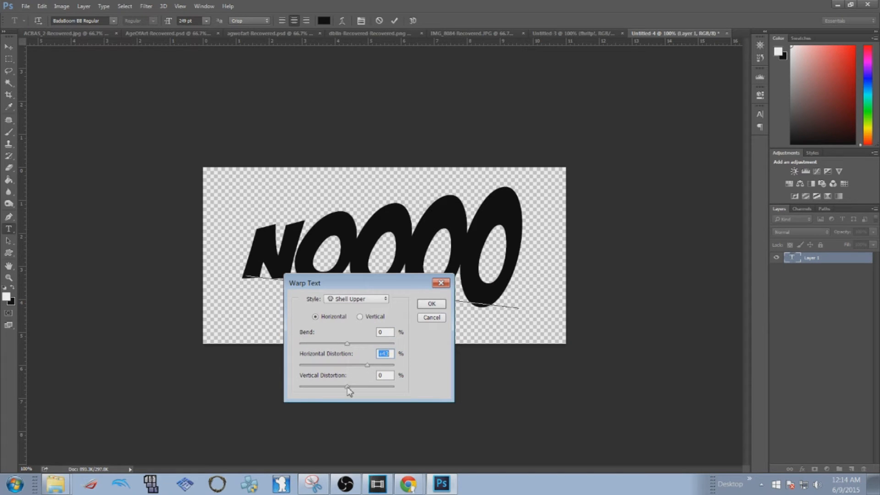
drag(347, 386, 336, 386)
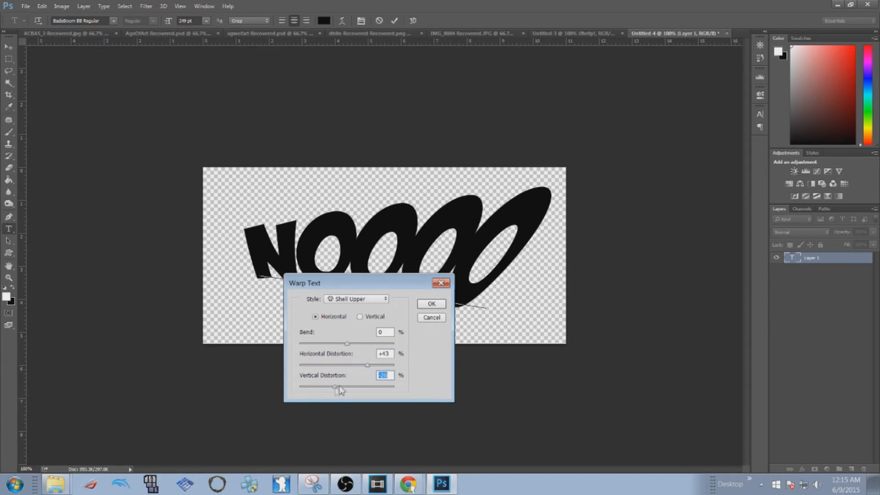
click(431, 304)
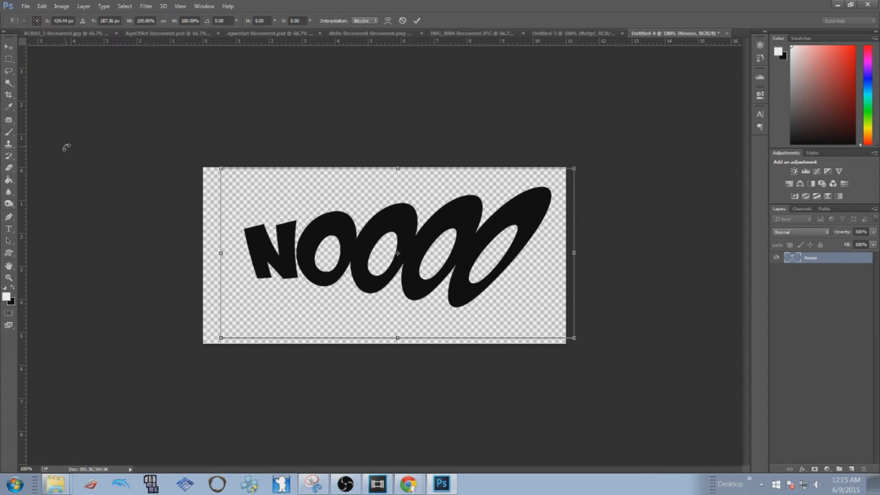
mouse_move(571, 361)
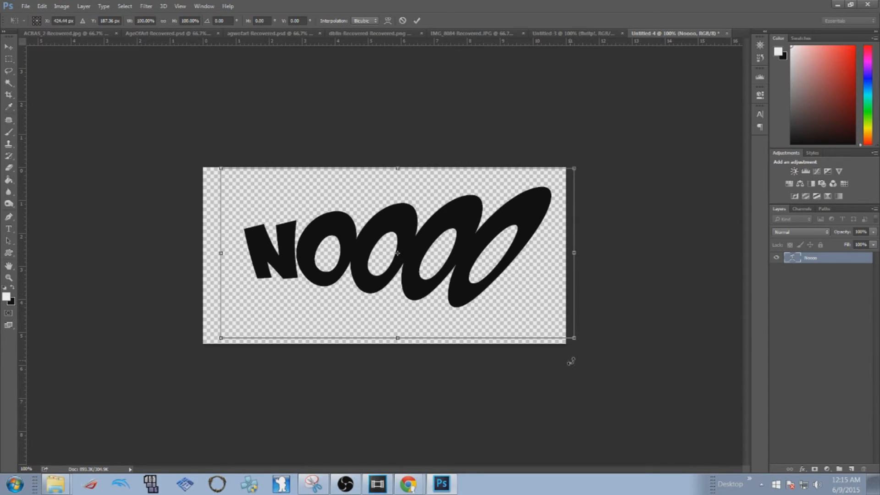
mouse_move(609, 365)
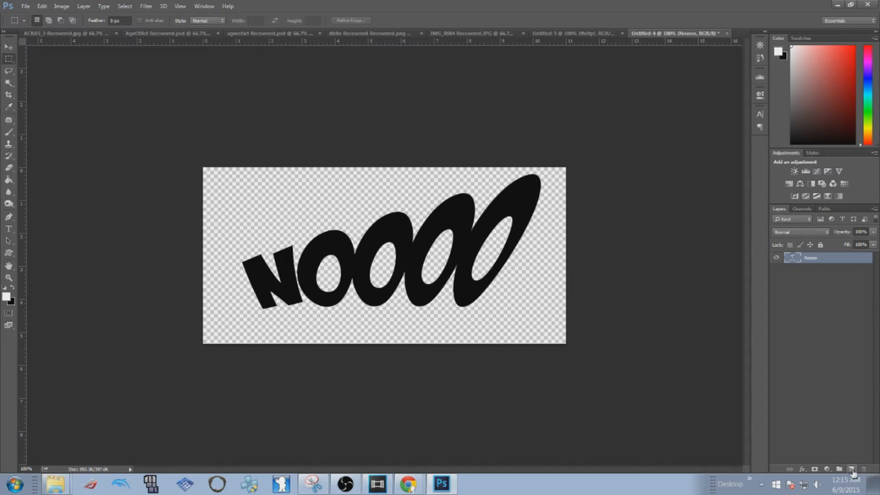
Add an empty layer under the text and select a wide oval across the lower half of the word.
click(851, 470)
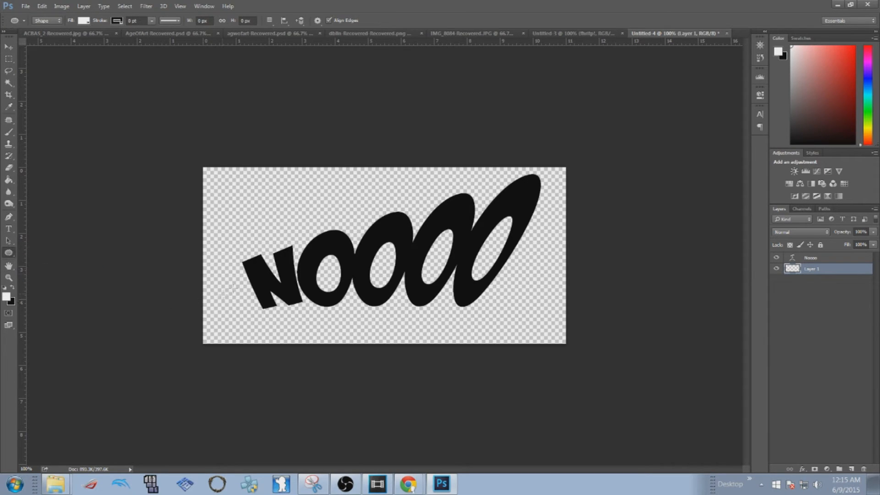
mouse_move(138, 212)
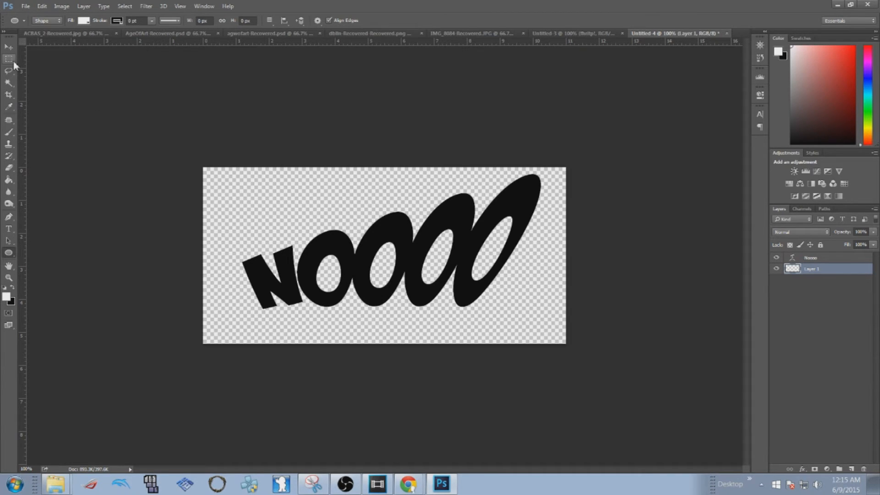
mouse_move(9, 59)
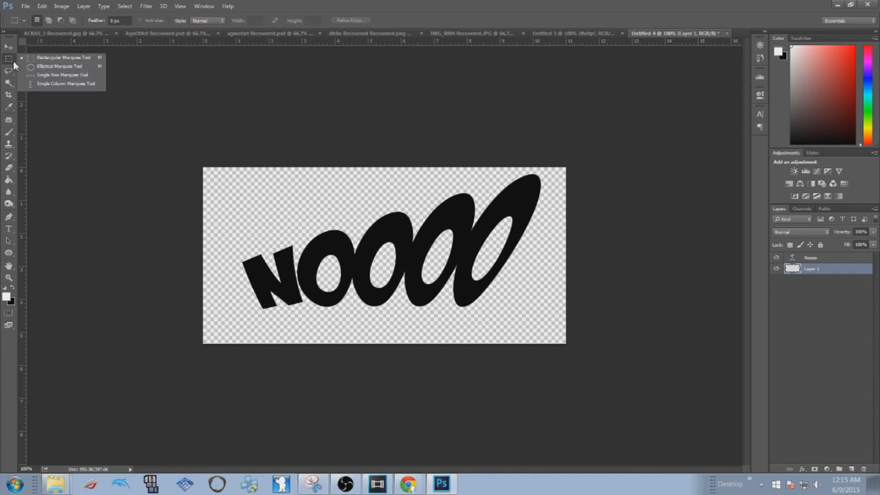
click(59, 66)
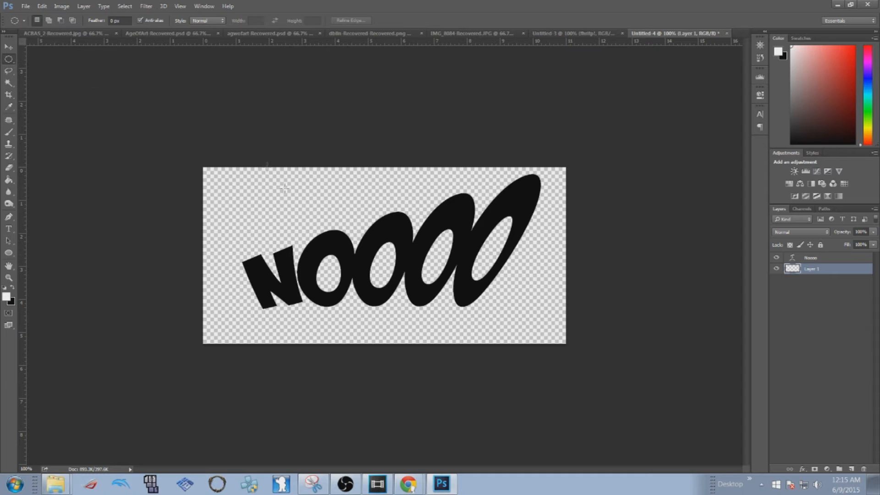
mouse_move(500, 288)
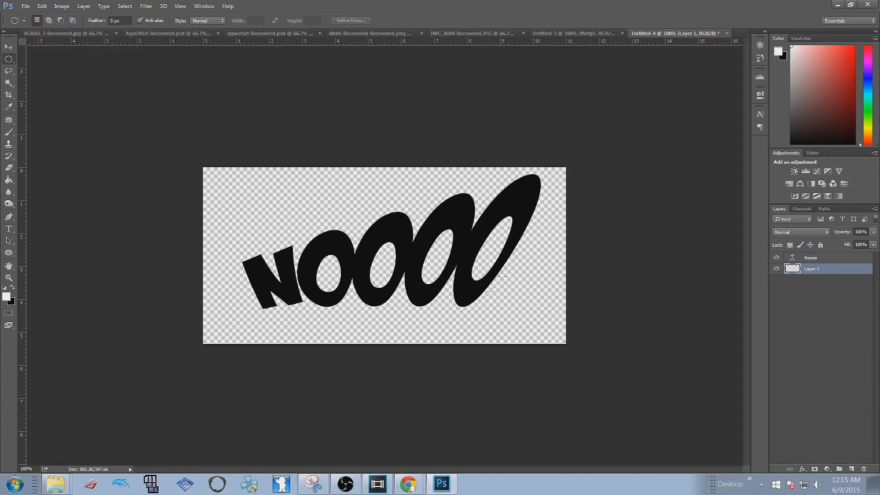
mouse_move(230, 199)
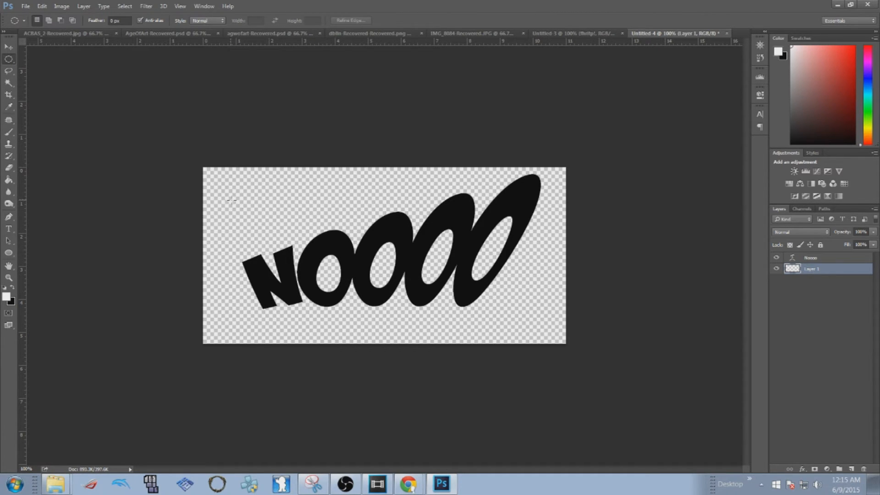
drag(233, 201, 544, 326)
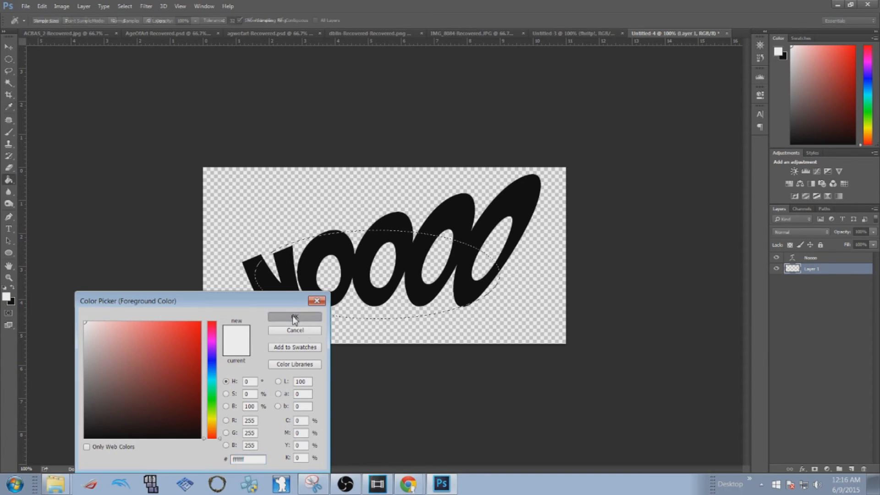
Confirm white #ffffff as the foreground fill colour for the bubble.
click(294, 317)
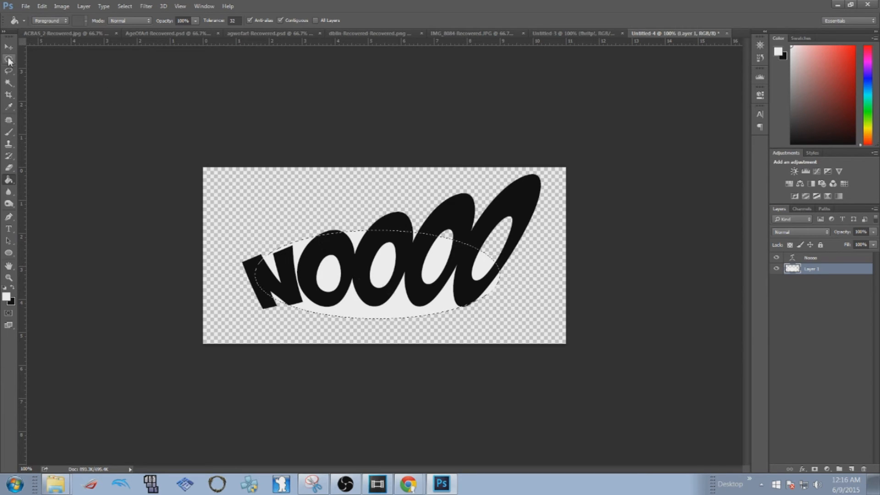
mouse_move(9, 58)
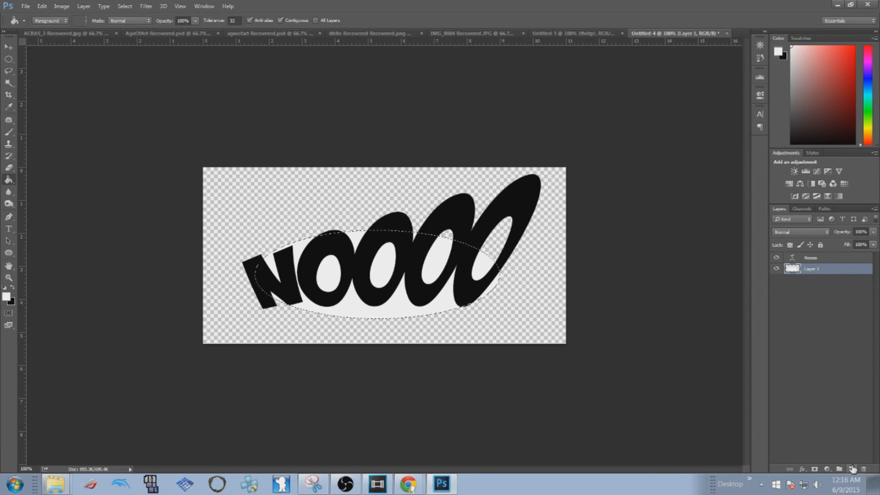
Add another empty layer and switch to the Polygonal Lasso to select the bubble's tail triangle.
click(851, 468)
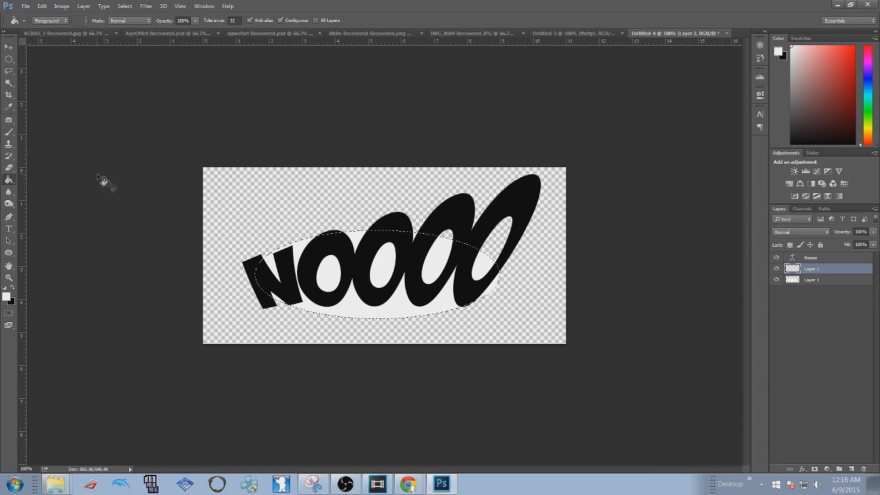
click(10, 69)
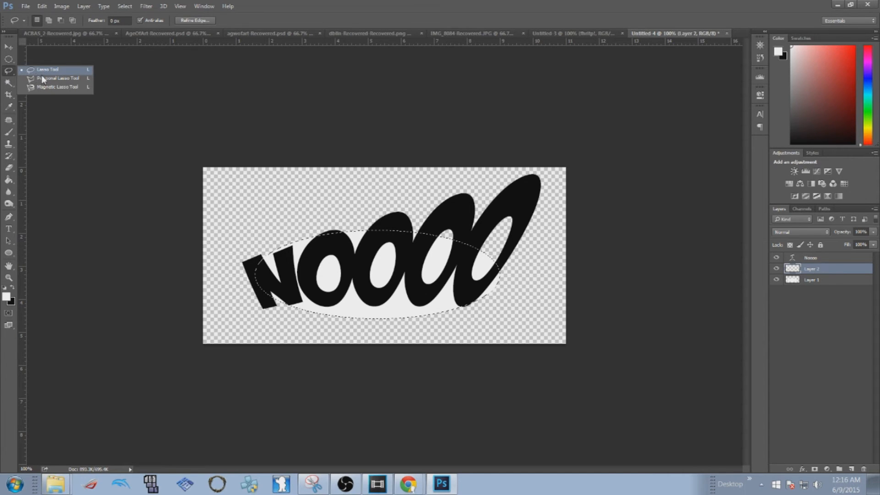
click(56, 77)
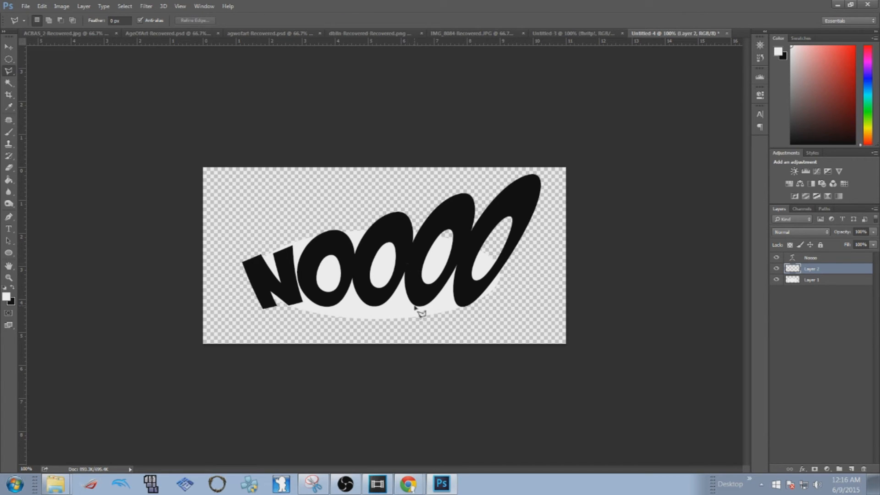
mouse_move(442, 342)
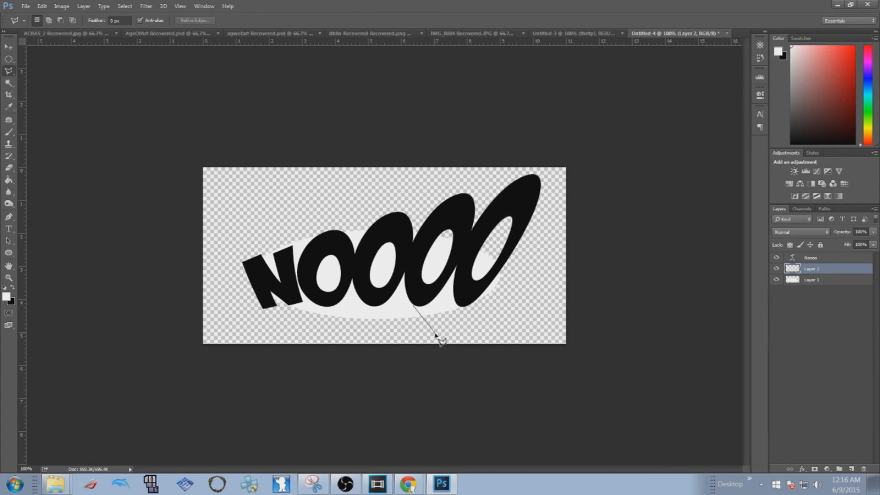
mouse_move(441, 284)
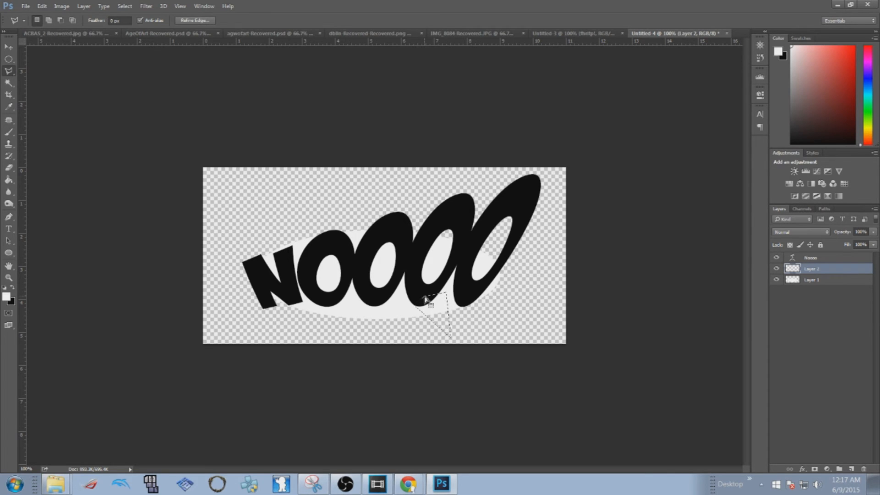
mouse_move(13, 189)
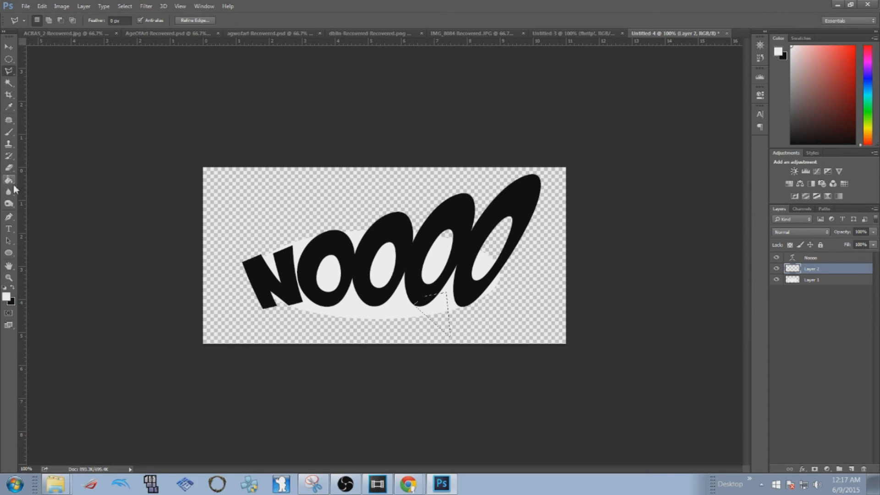
Fill the tail triangle white, deselect, and merge the tail and bubble layers into one.
click(9, 180)
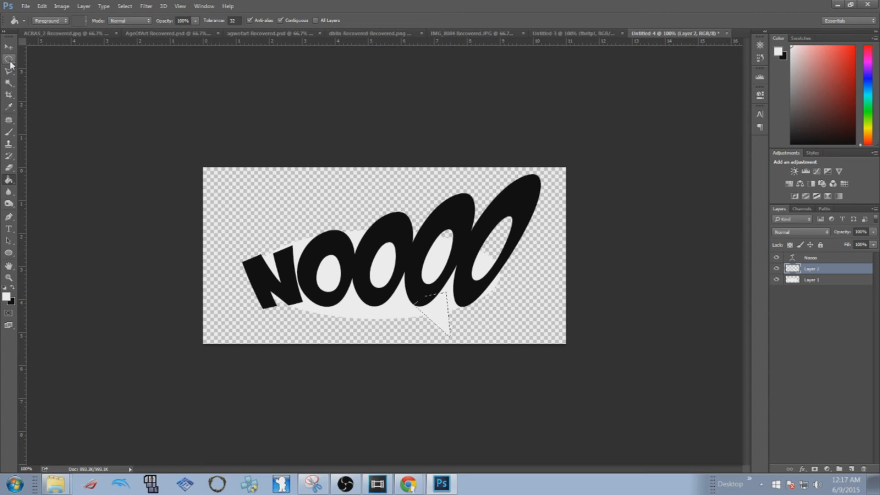
mouse_move(9, 59)
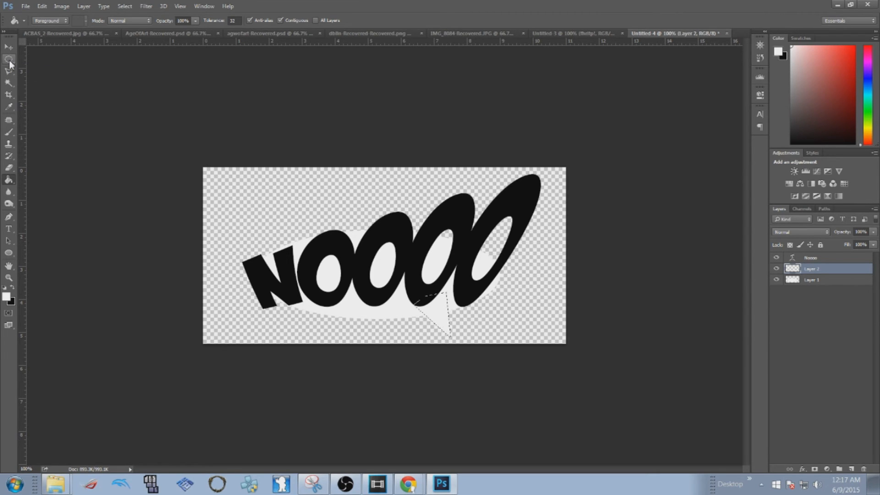
click(9, 61)
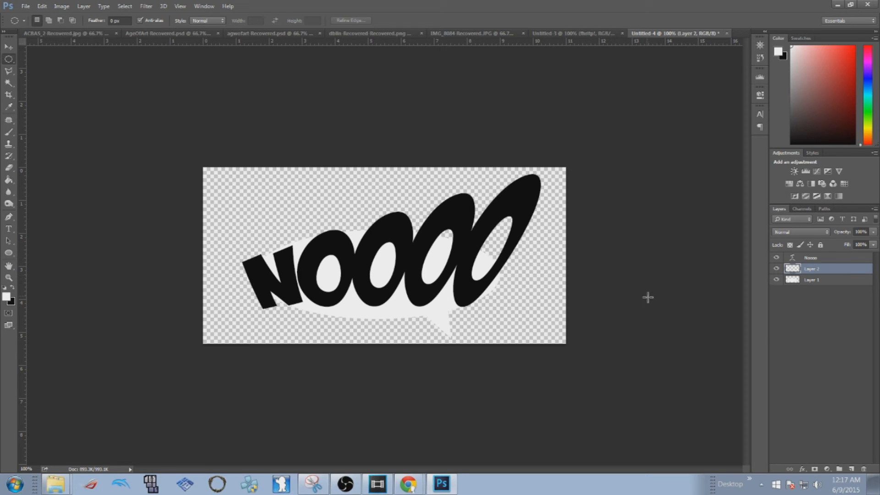
mouse_move(641, 291)
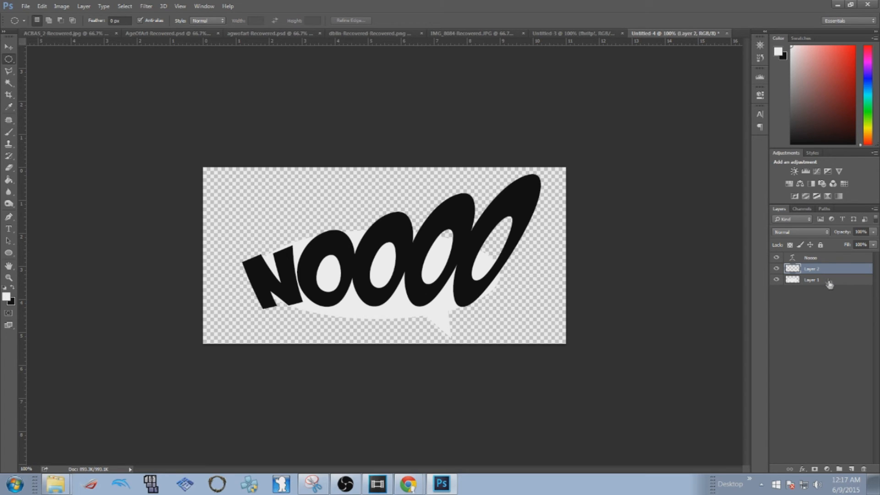
click(812, 279)
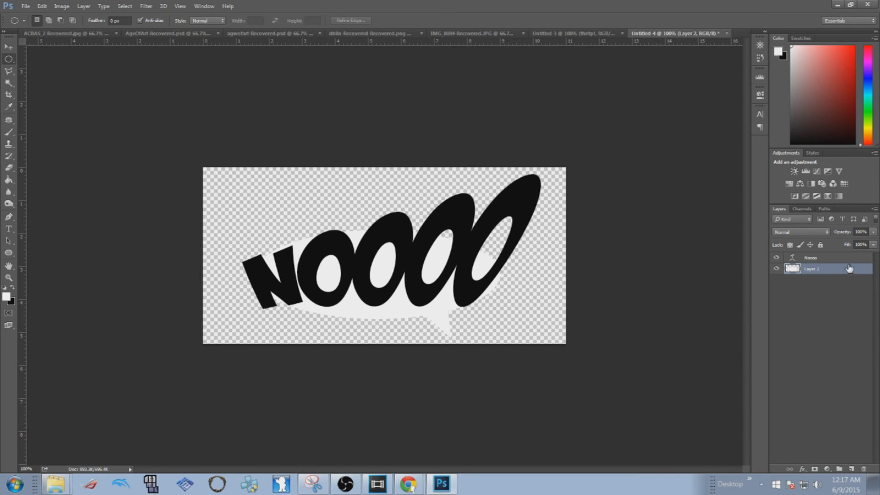
Apply a thin white Stroke layer effect to the NOOOO lettering layer.
click(811, 258)
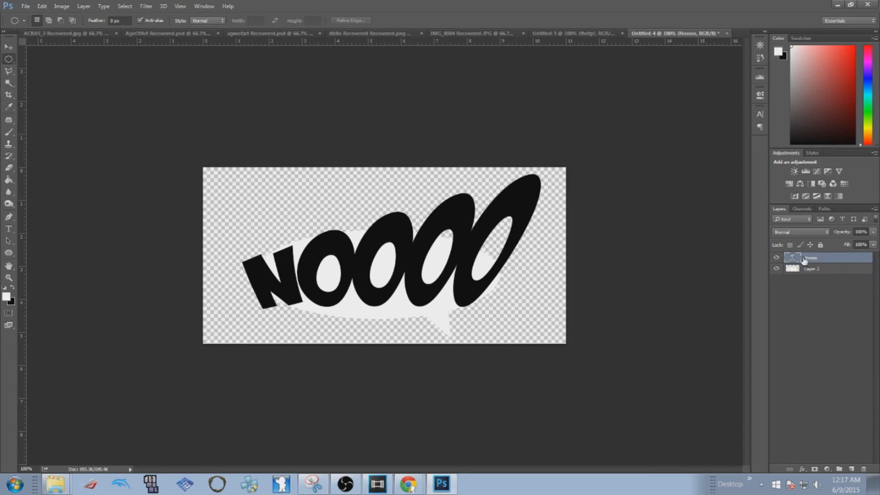
double_click(825, 257)
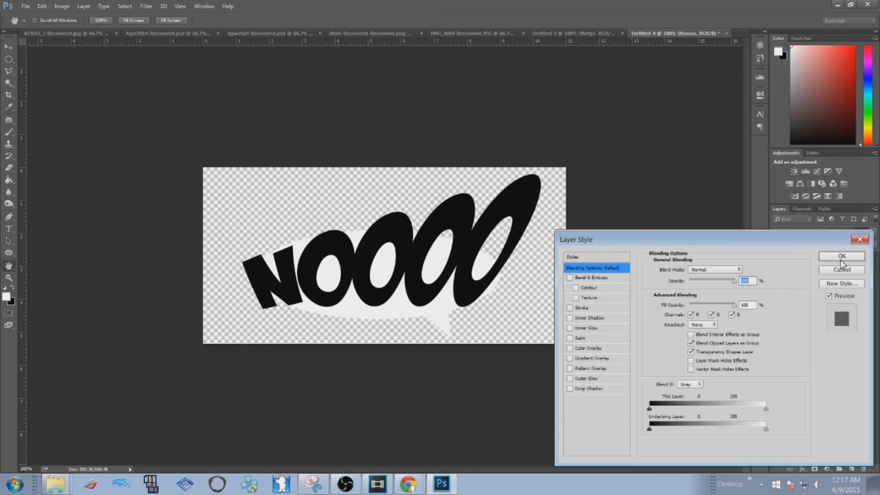
mouse_move(572, 256)
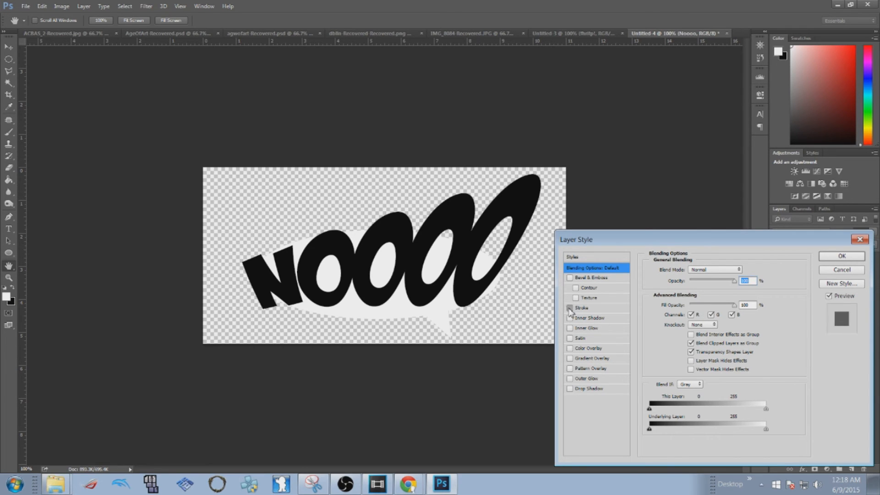
click(570, 309)
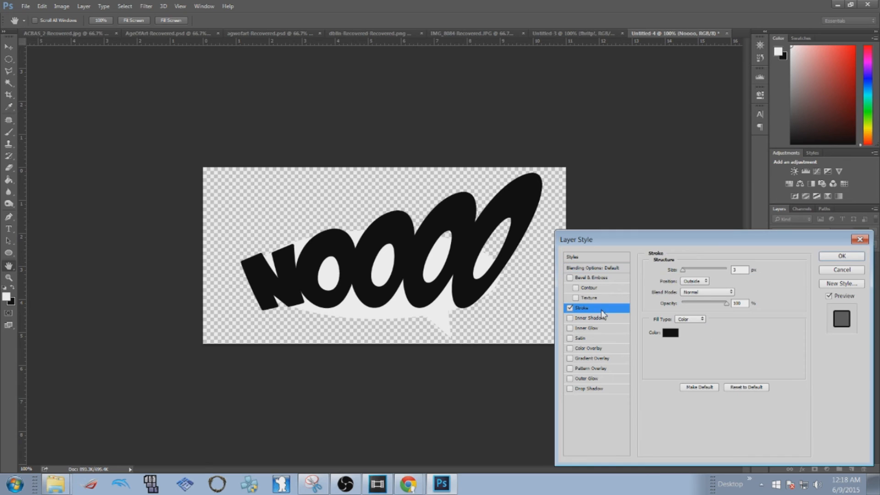
click(670, 333)
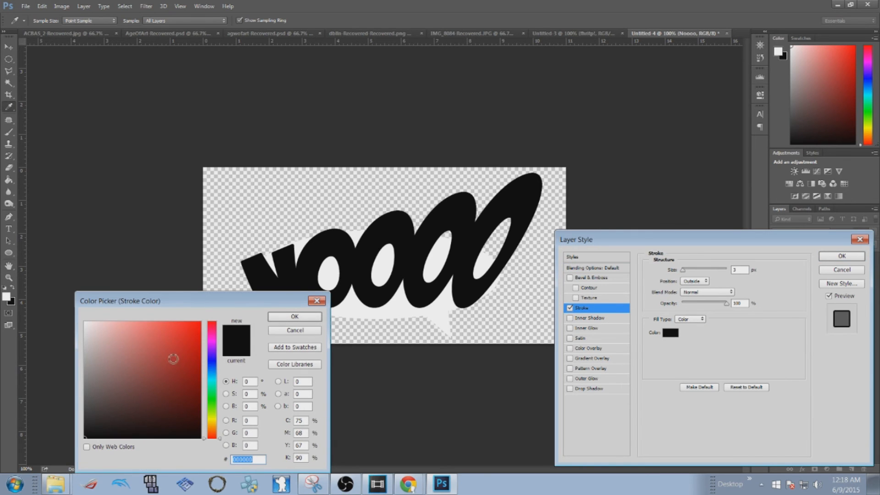
click(294, 317)
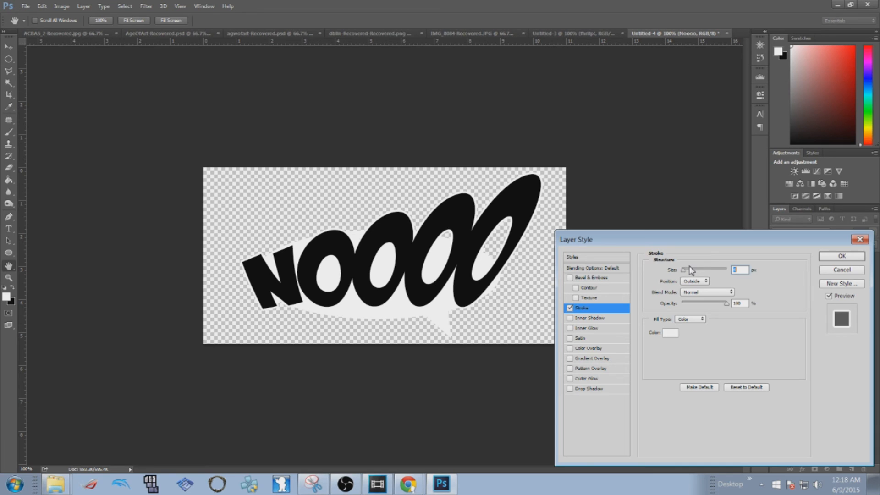
click(842, 256)
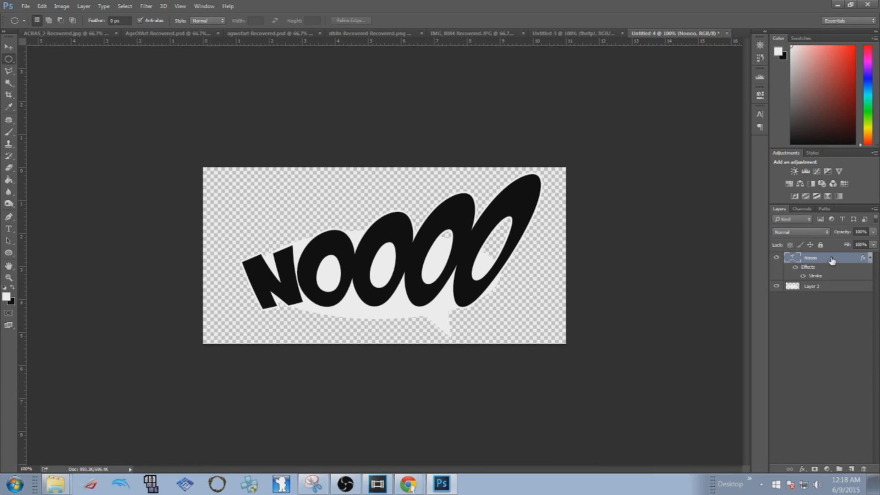
mouse_move(829, 266)
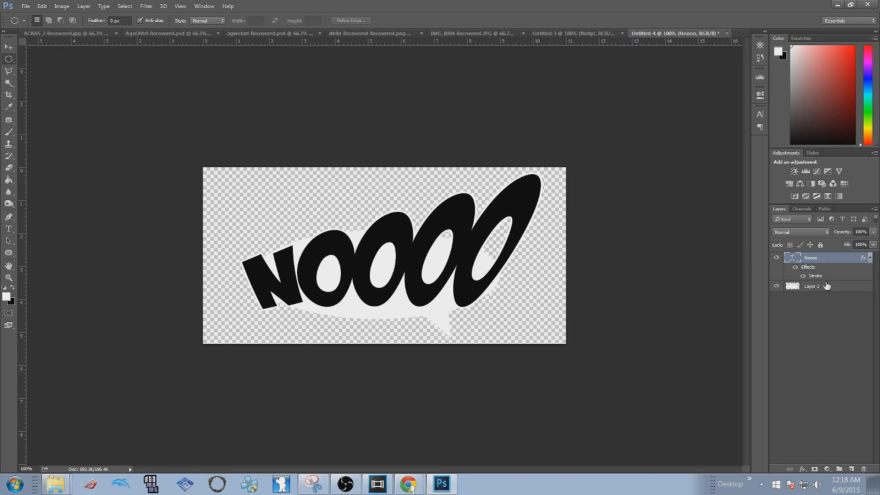
Merge text and bubble layers and apply a black Outside-position Stroke around the whole graphic.
click(811, 286)
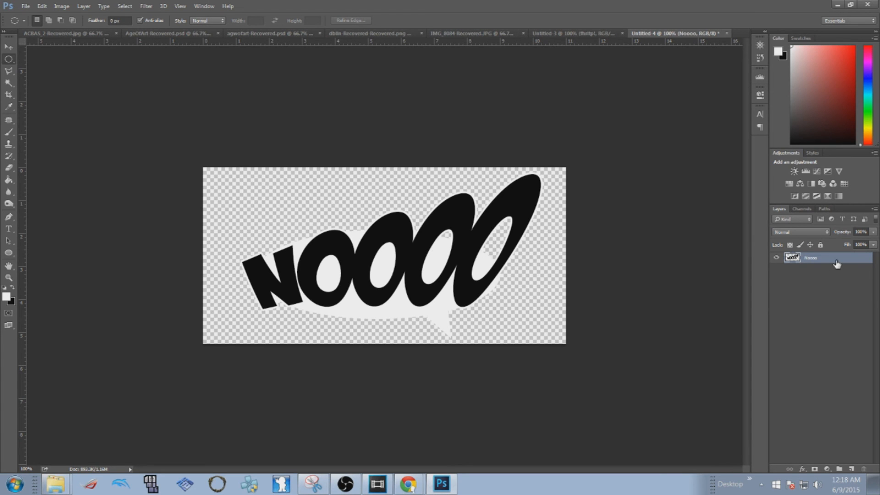
double_click(812, 258)
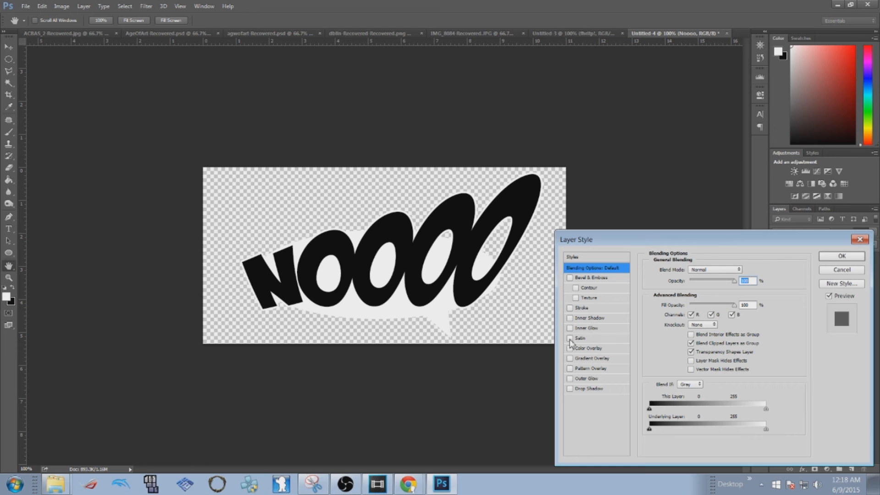
click(570, 308)
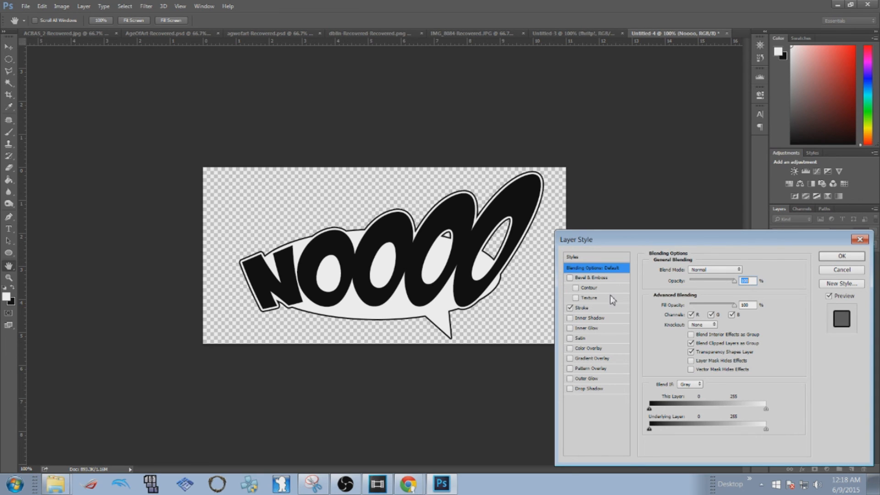
click(582, 308)
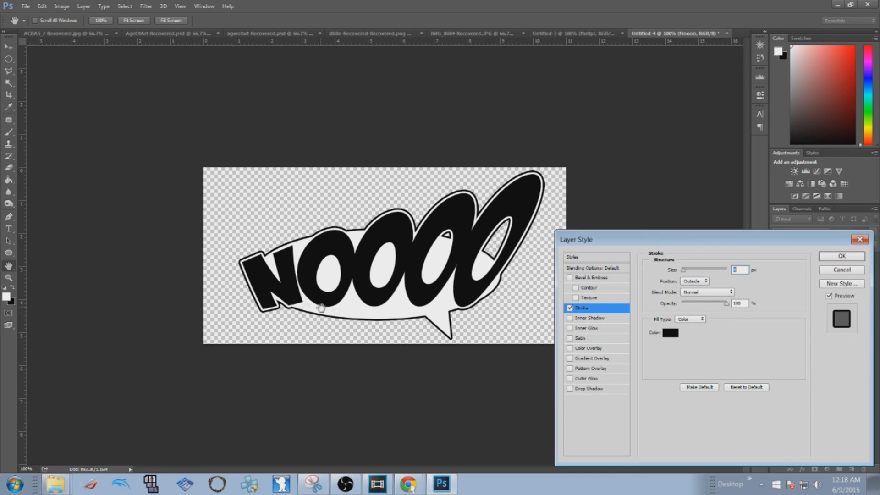
mouse_move(355, 279)
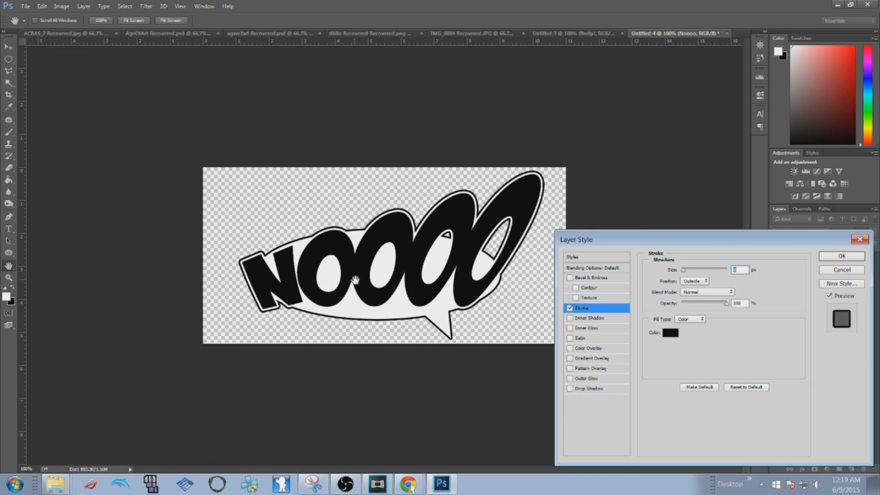
mouse_move(278, 239)
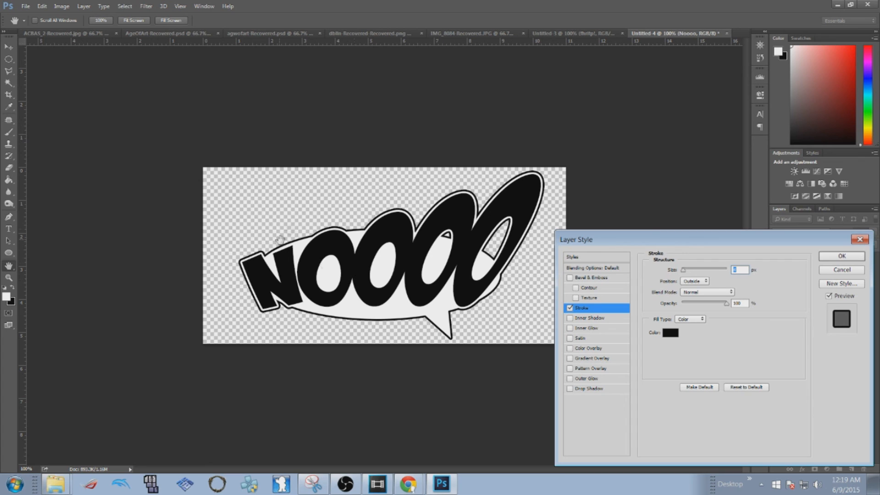
mouse_move(394, 213)
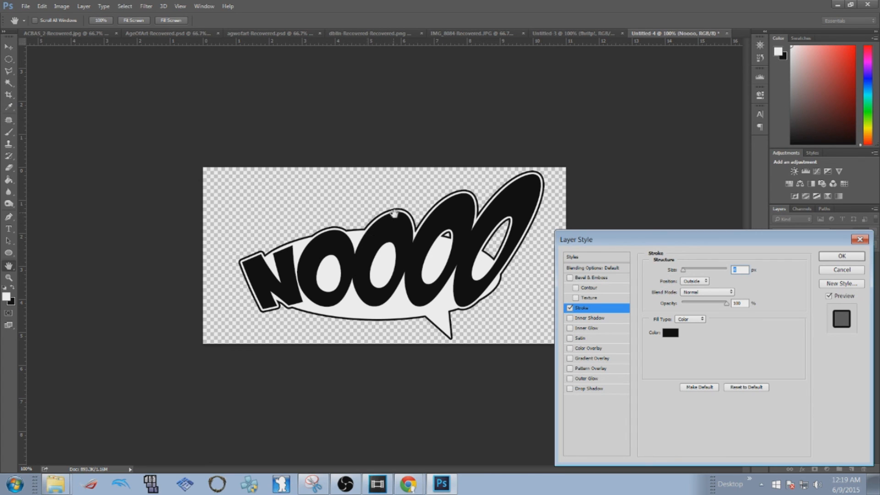
mouse_move(541, 235)
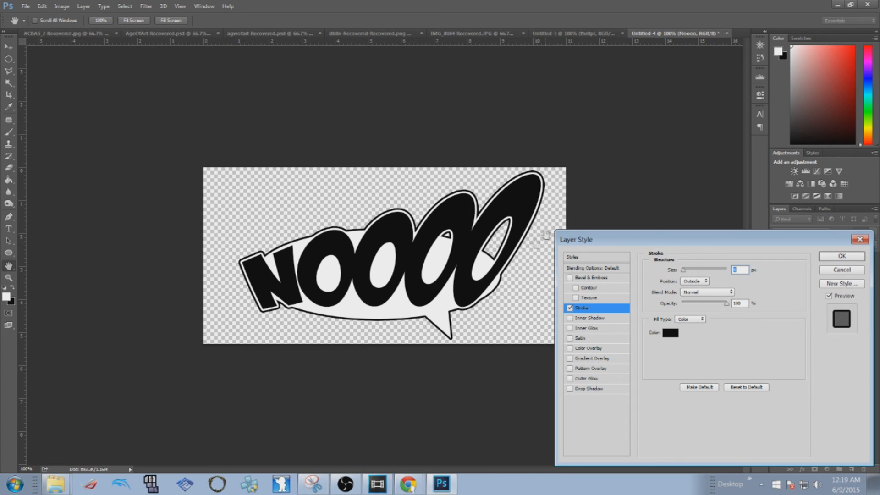
mouse_move(490, 287)
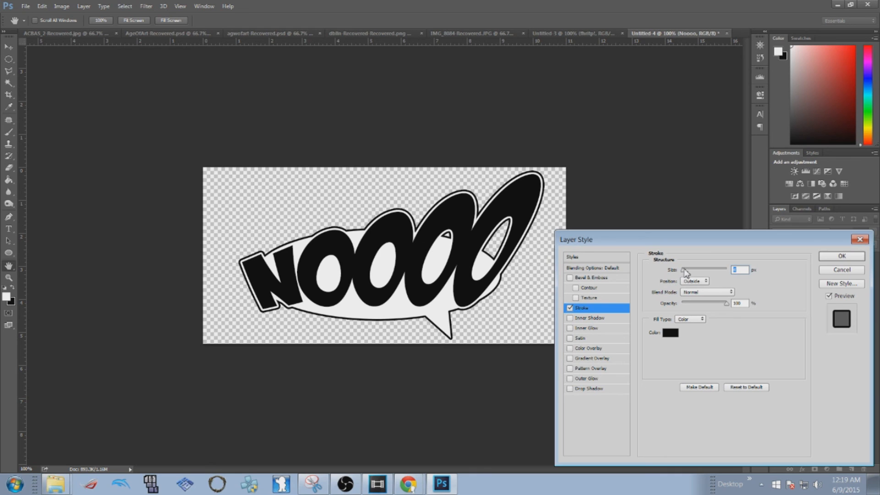
click(841, 256)
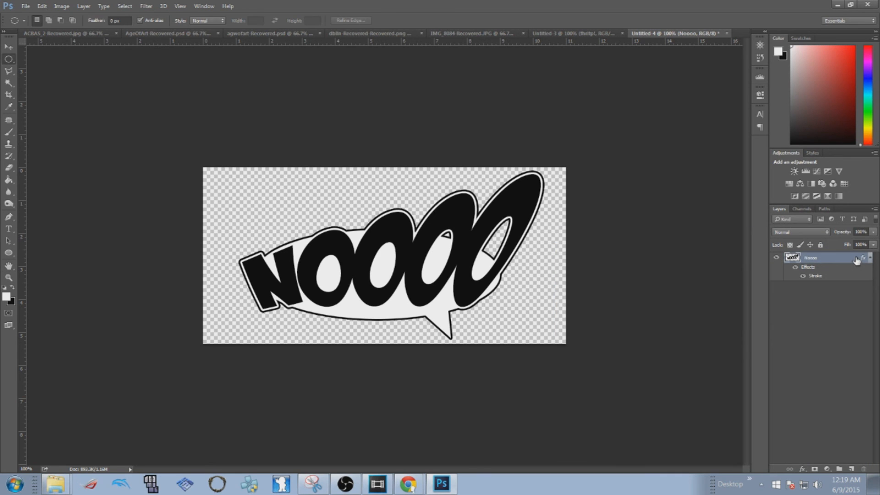